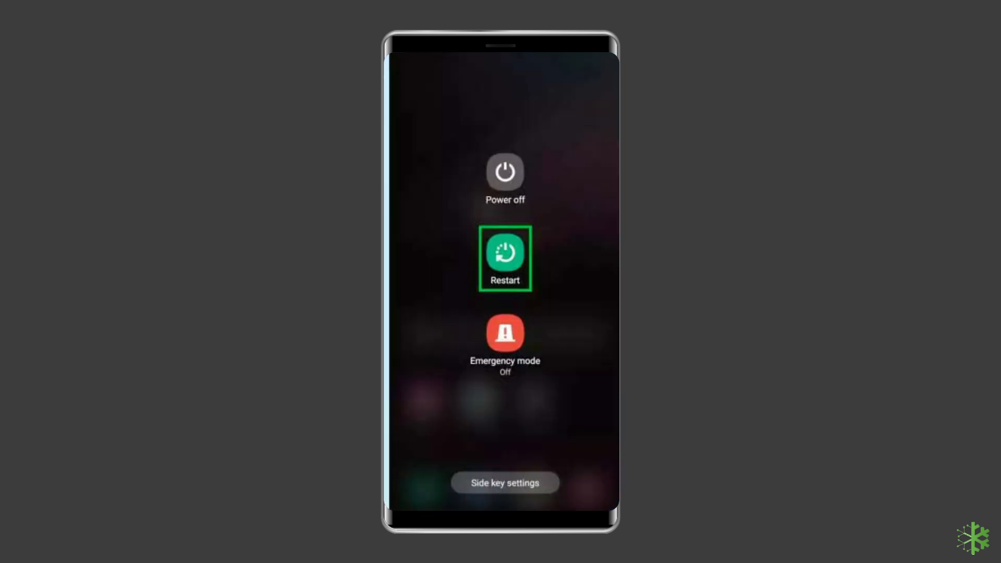
Step: Restart the phone from the power menu
click(505, 258)
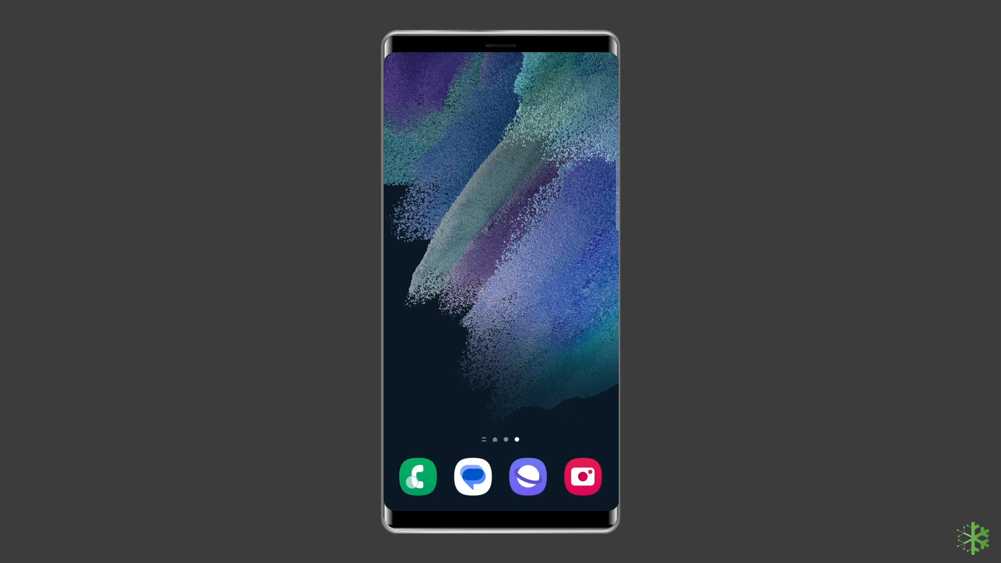
Step: Swipe across the home screen to locate the Settings app
drag(36, 483, 379, 153)
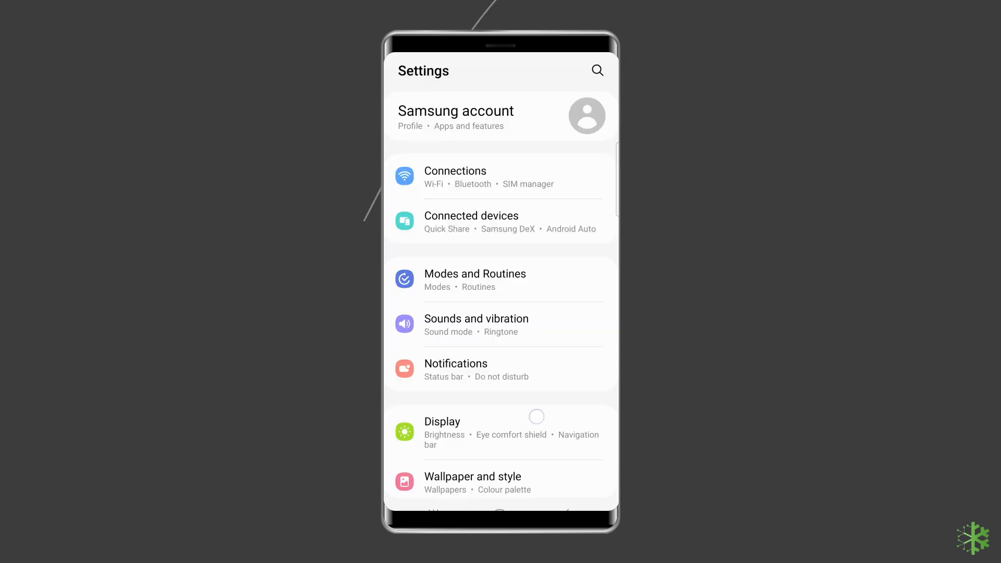
Step: Scroll down in Settings and go to the Software update page
scroll(down, 3)
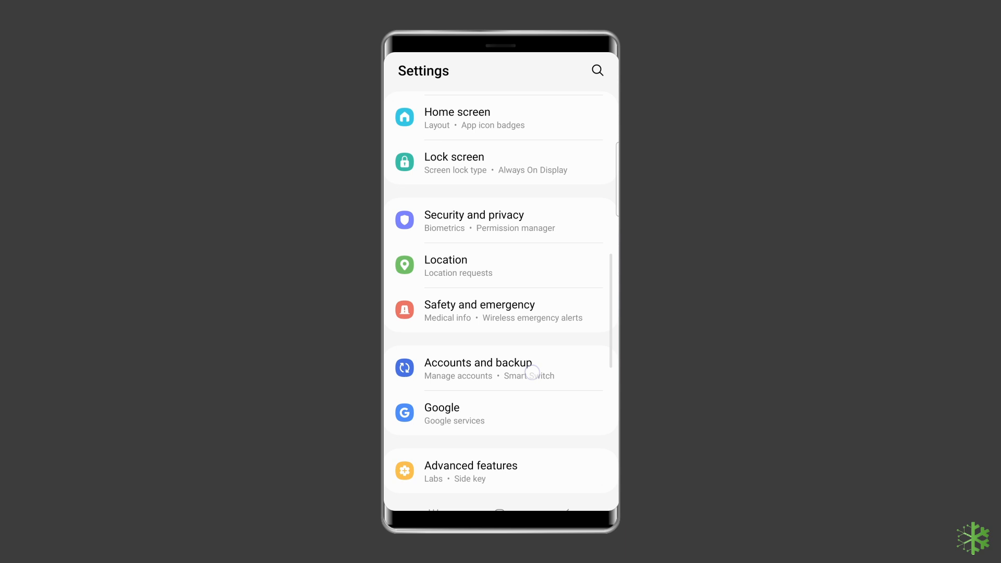
scroll(down, 3)
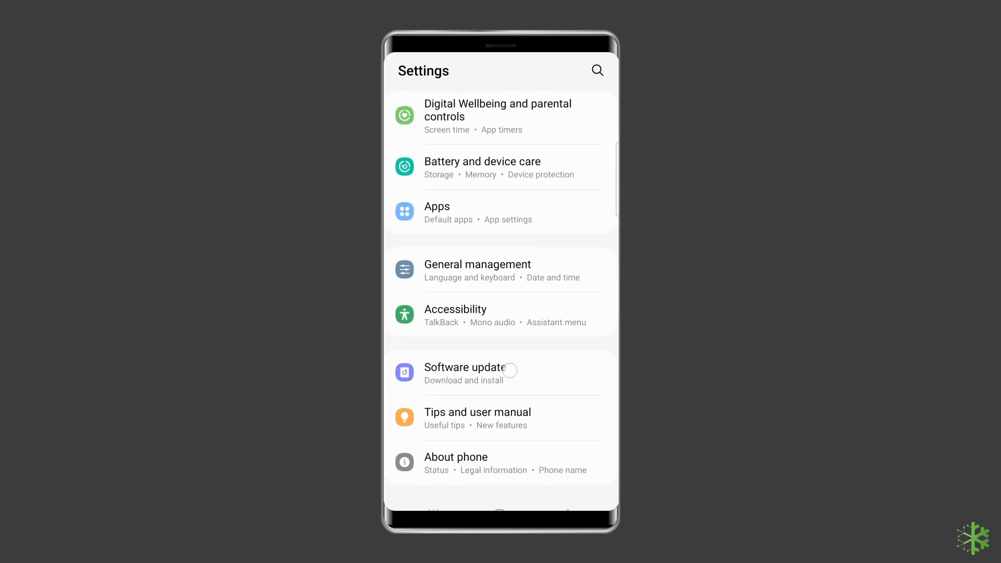
click(465, 373)
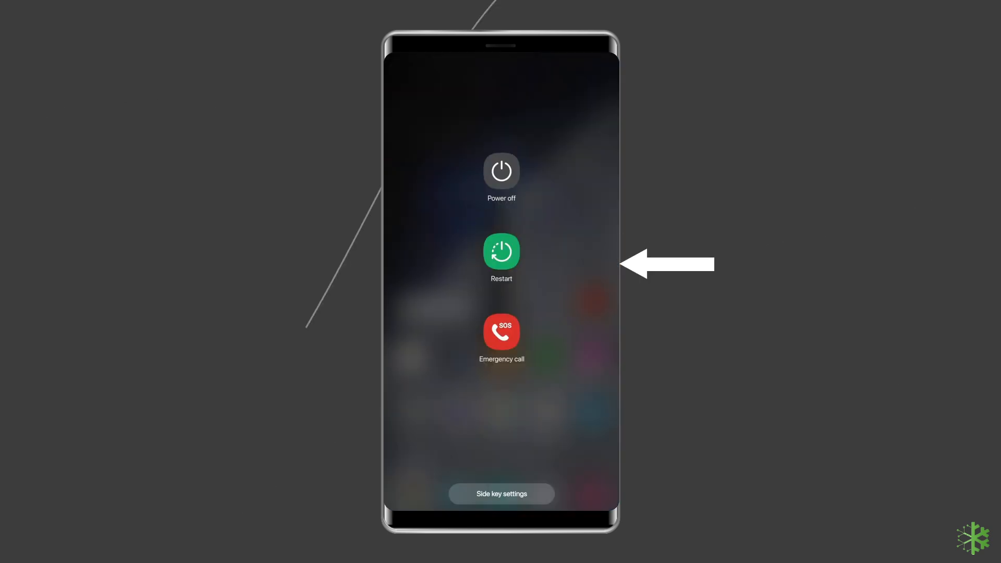
Step: Power the phone off from the power menu and confirm
click(501, 172)
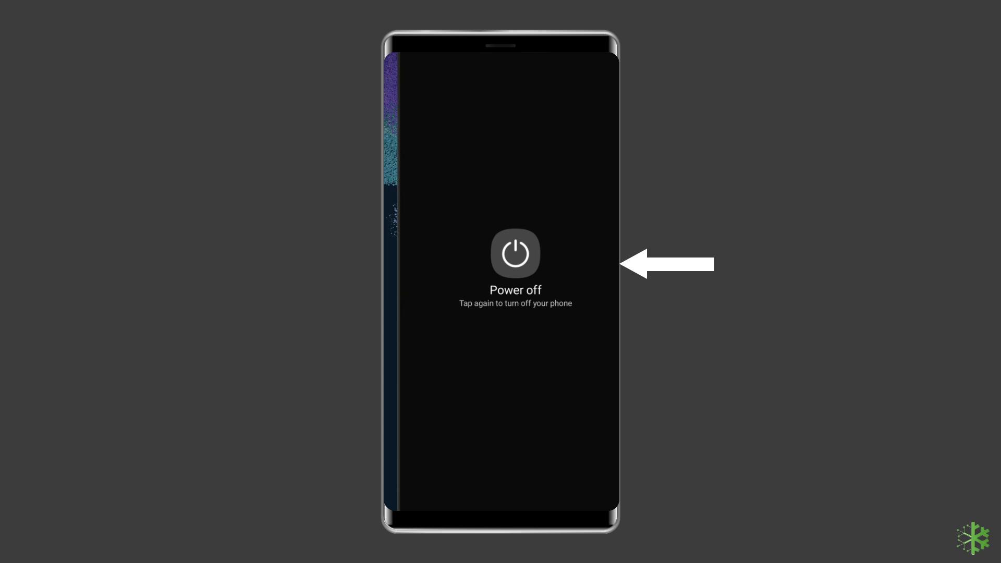
click(514, 253)
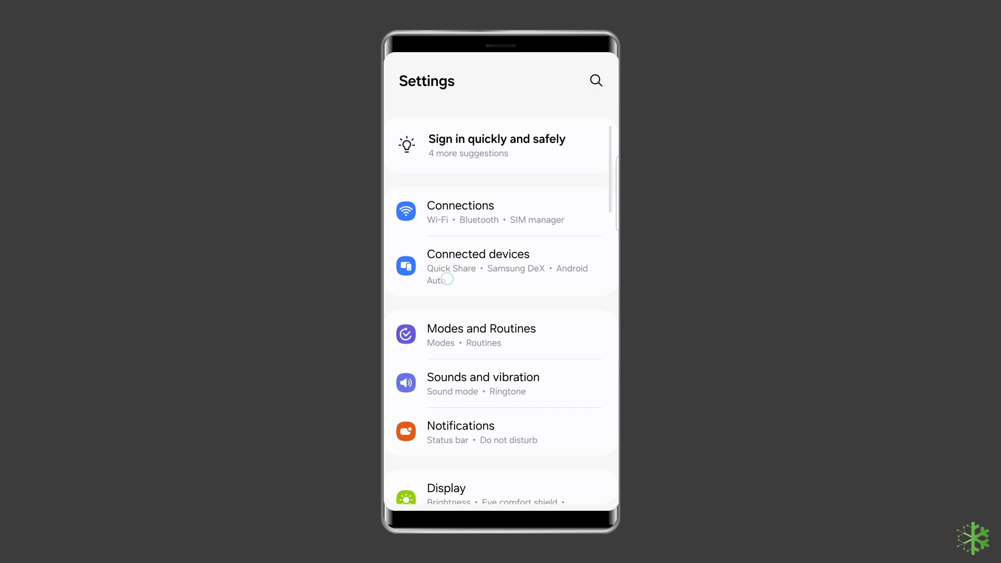
Step: Go to General management > Reset and scroll to Factory data reset
scroll(down, 3)
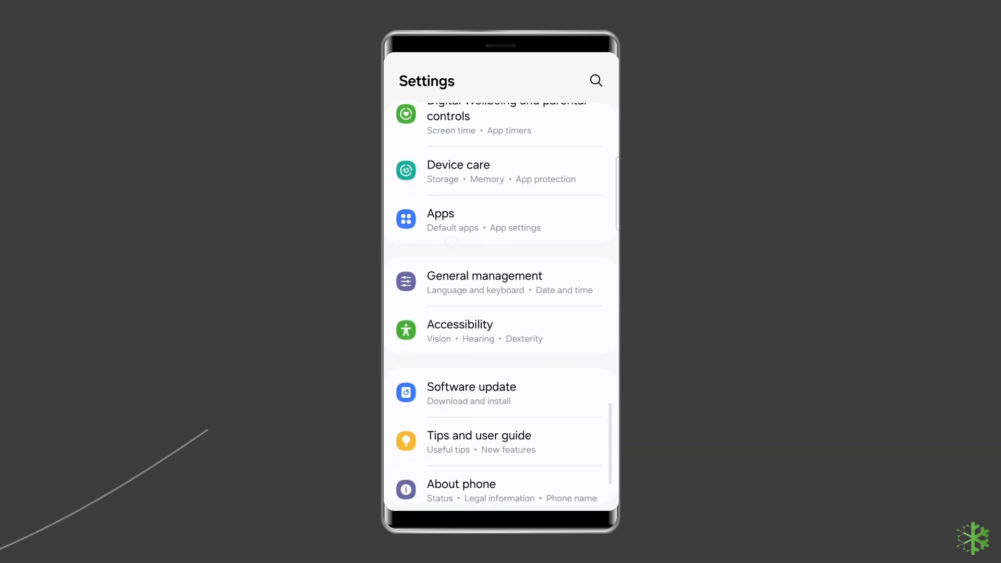
scroll(down, 3)
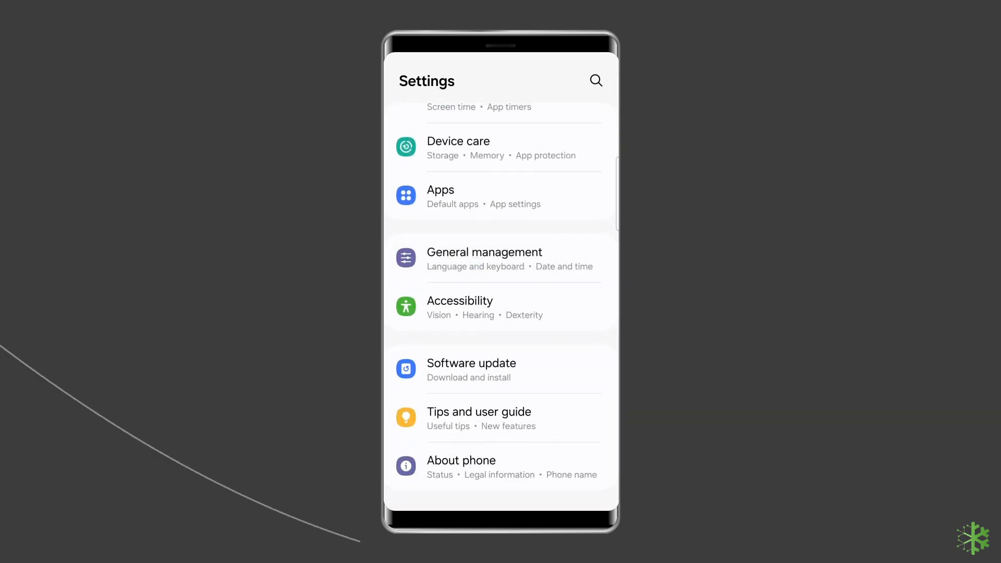
click(483, 259)
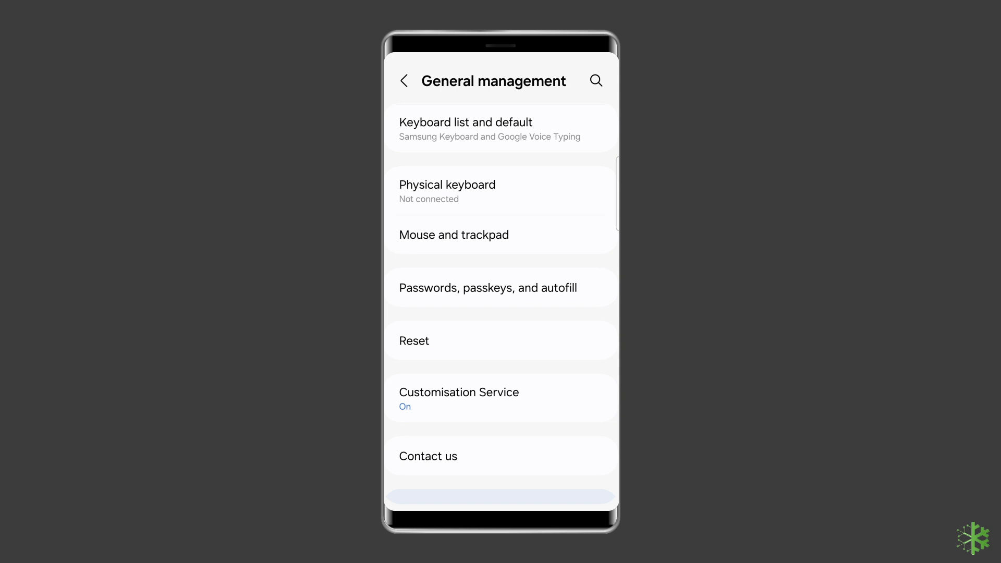
click(414, 339)
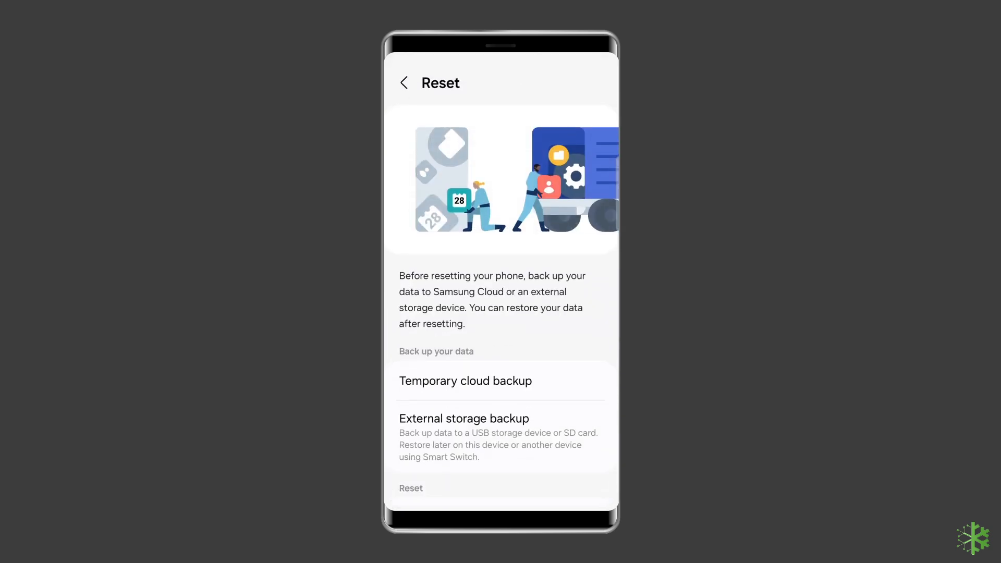
scroll(down, 3)
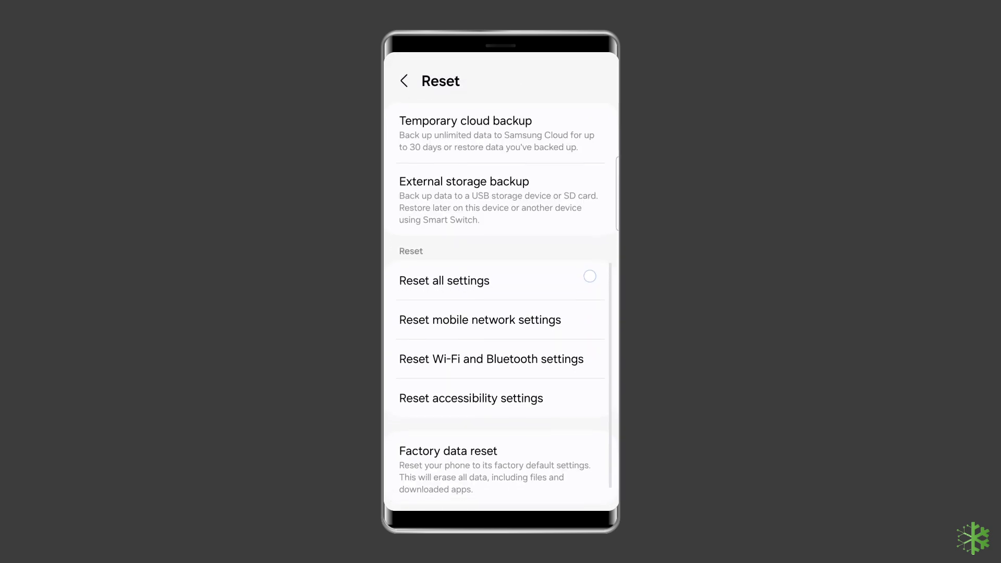